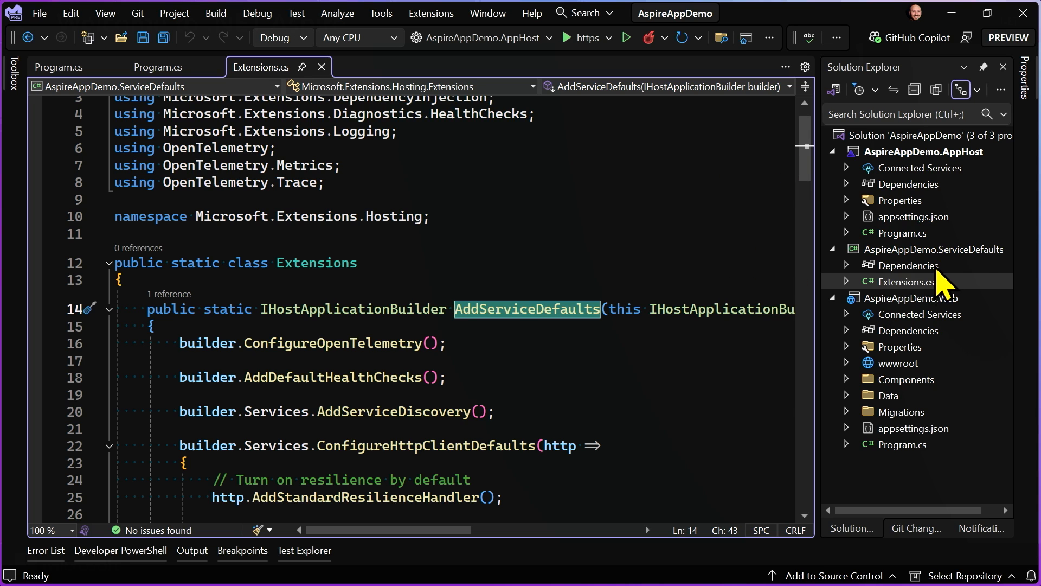
mouse_move(979, 279)
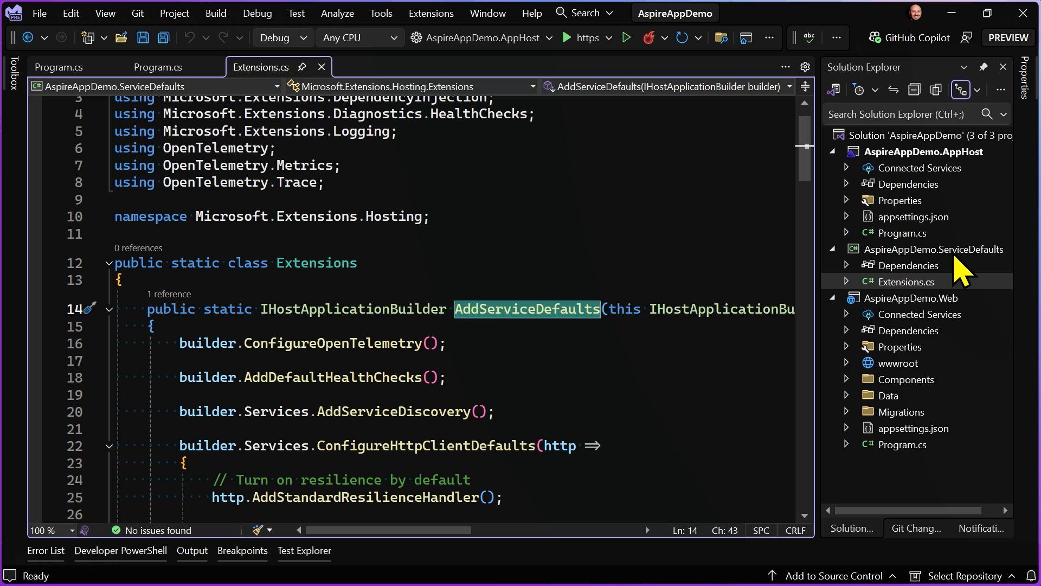
mouse_move(850, 196)
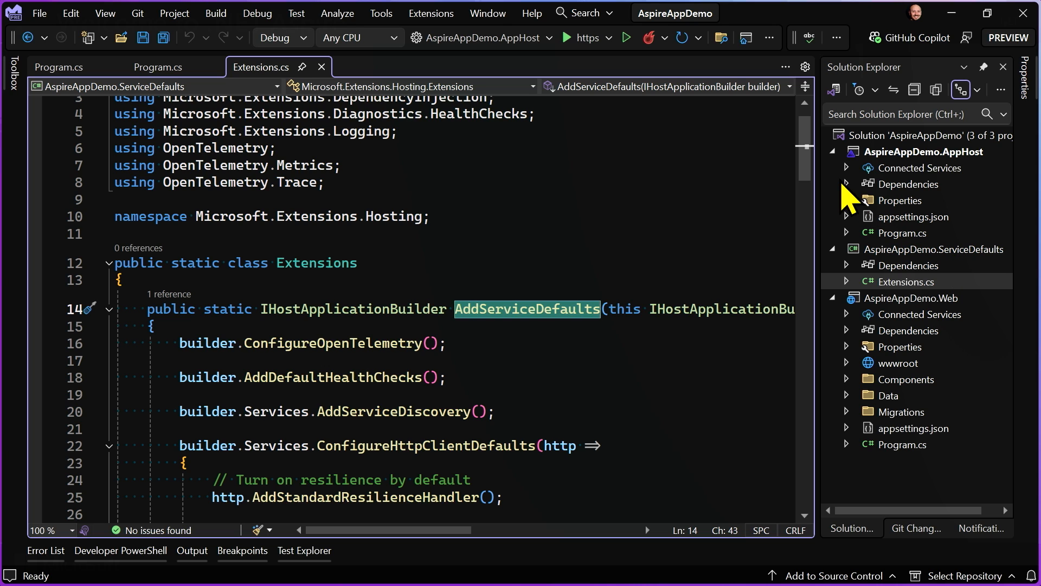
- Scroll Extensions.cs down from AddServiceDefaults to the ConfigureOpenTelemetry method
scroll("down", 3)
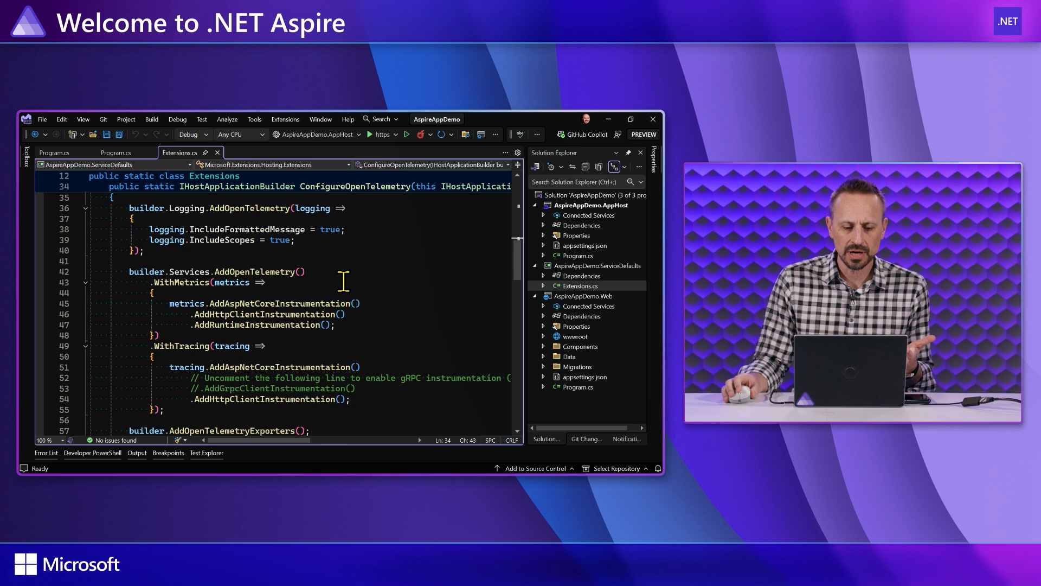
- Scroll through AddDefaultHealthChecks and MapDefaultEndpoints down to the end of Extensions.cs
scroll("down", 3)
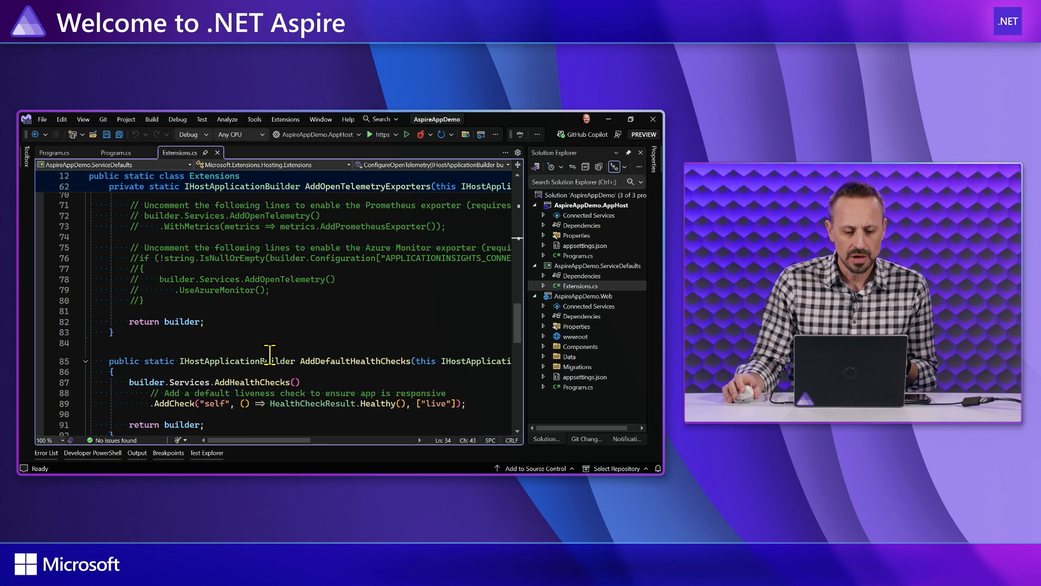
scroll("down", 3)
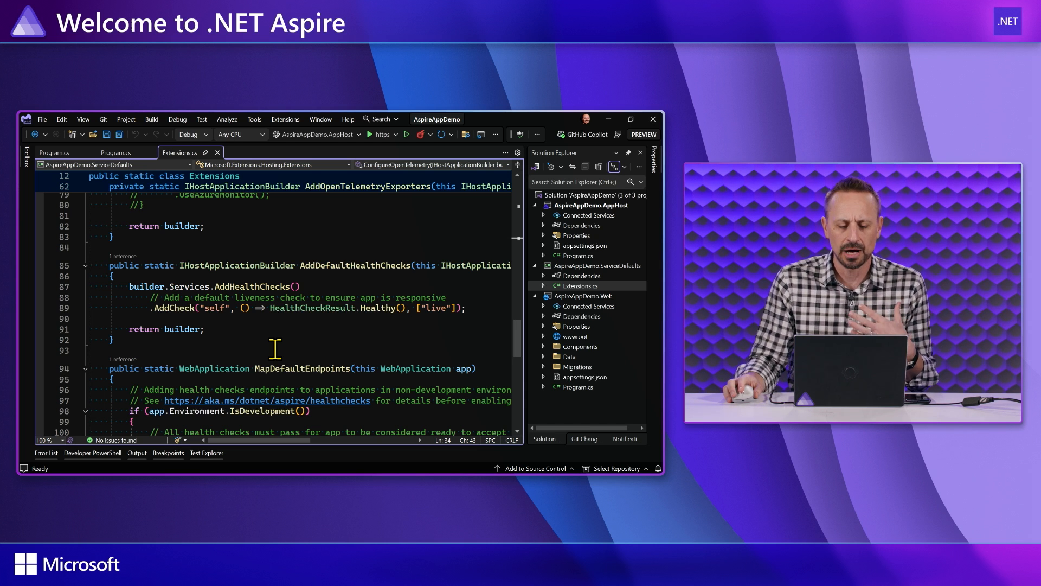
scroll("down", 3)
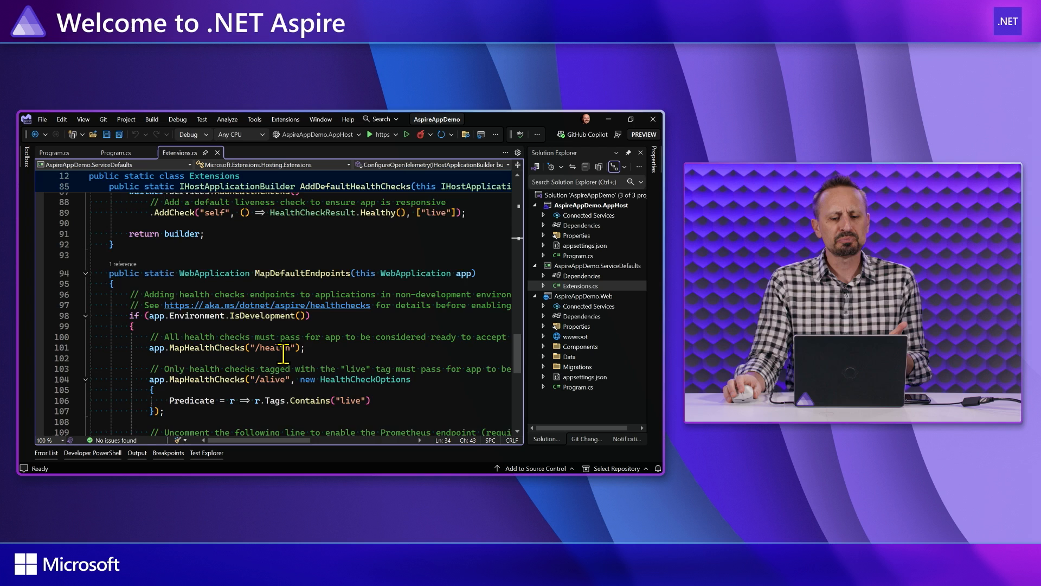
scroll("down", 3)
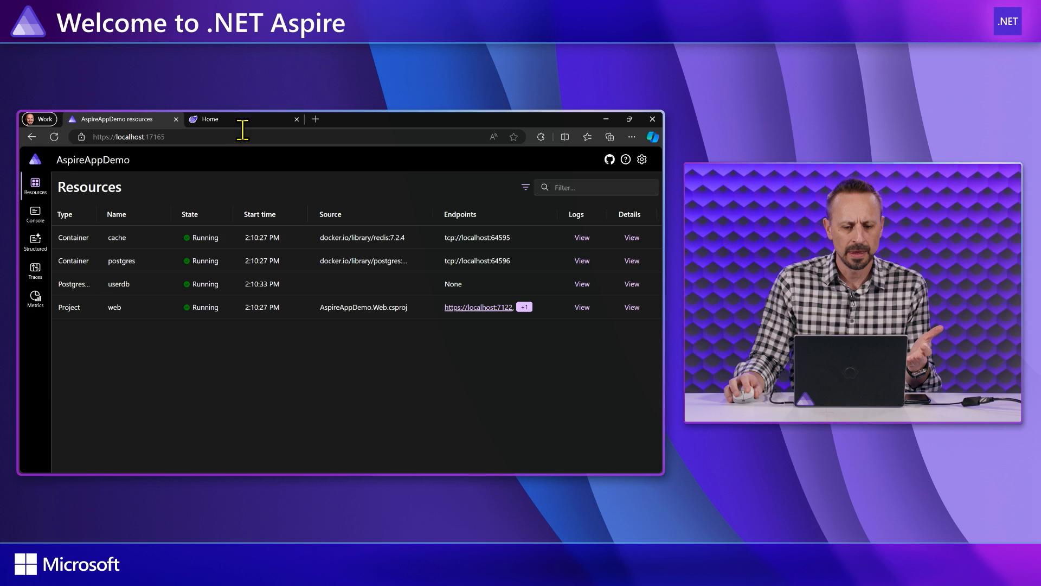
- Visit the web app's Weather and Auth Required pages, then return to the dashboard's Resources page
left_click(477, 307)
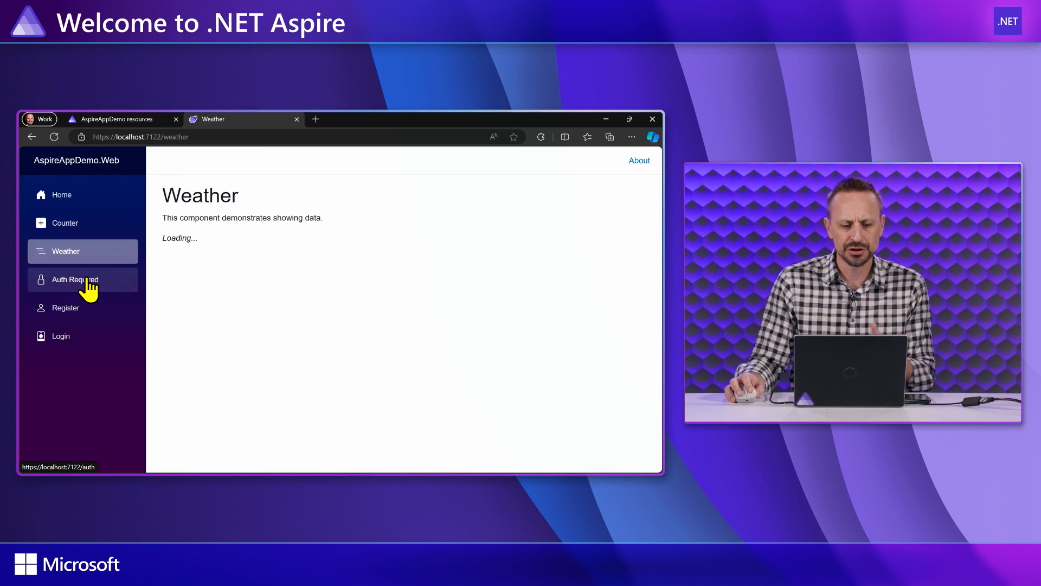
left_click(73, 279)
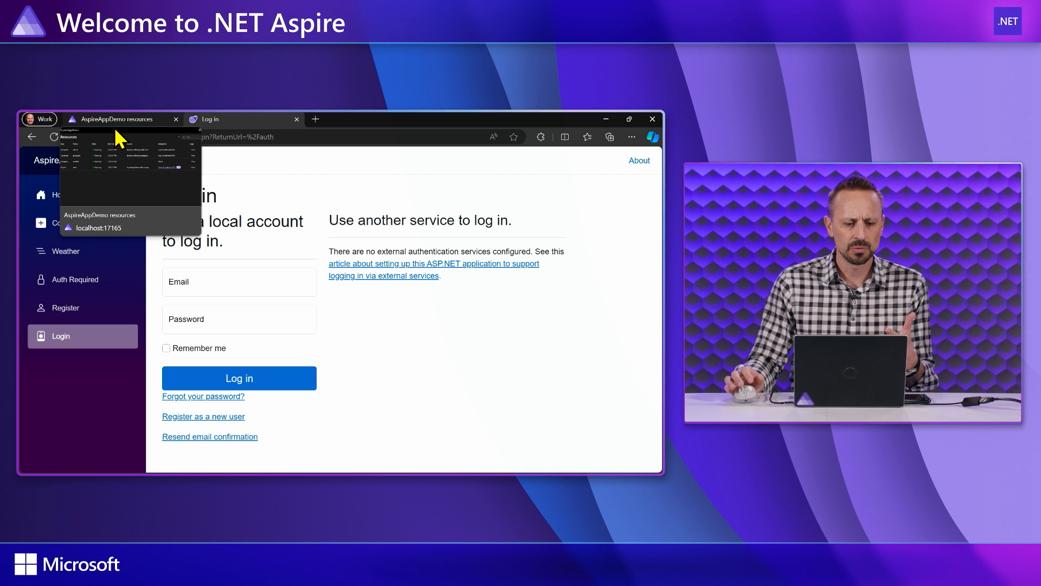
left_click(122, 119)
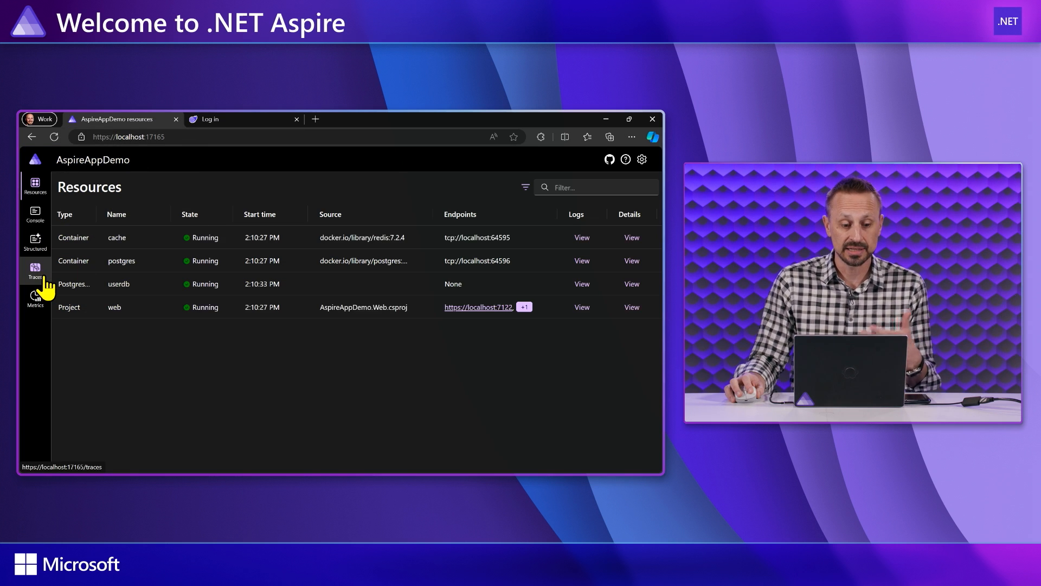
- View the Traces page listing the web request traces, then return to the Log in tab's address bar
left_click(34, 269)
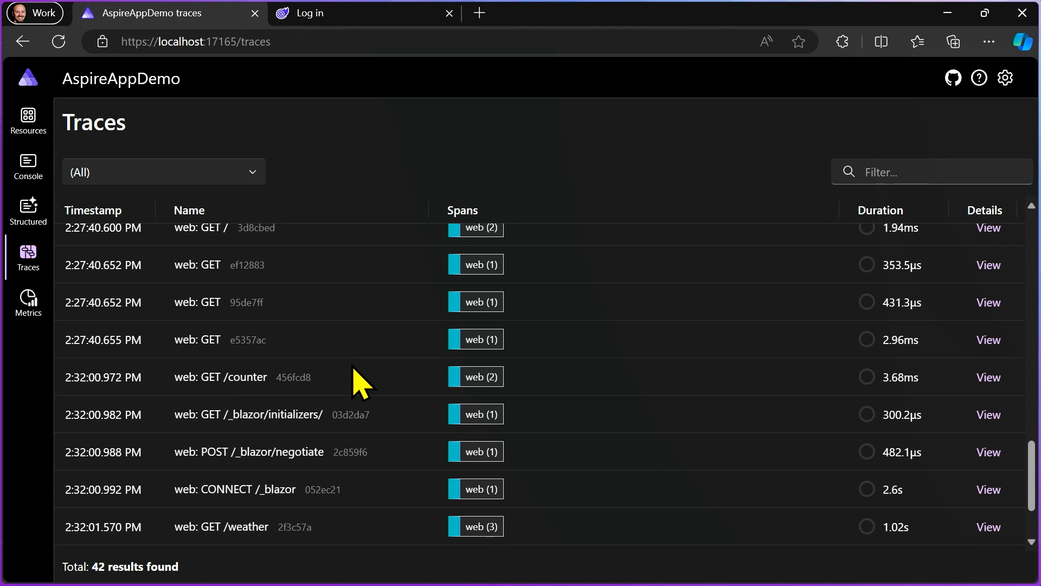
left_click(331, 13)
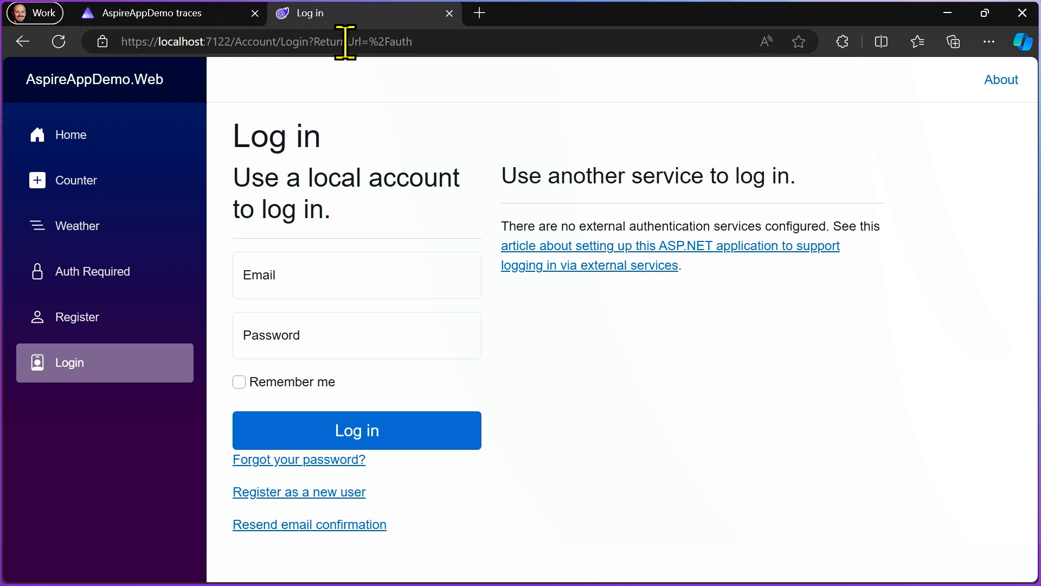
left_click(266, 41)
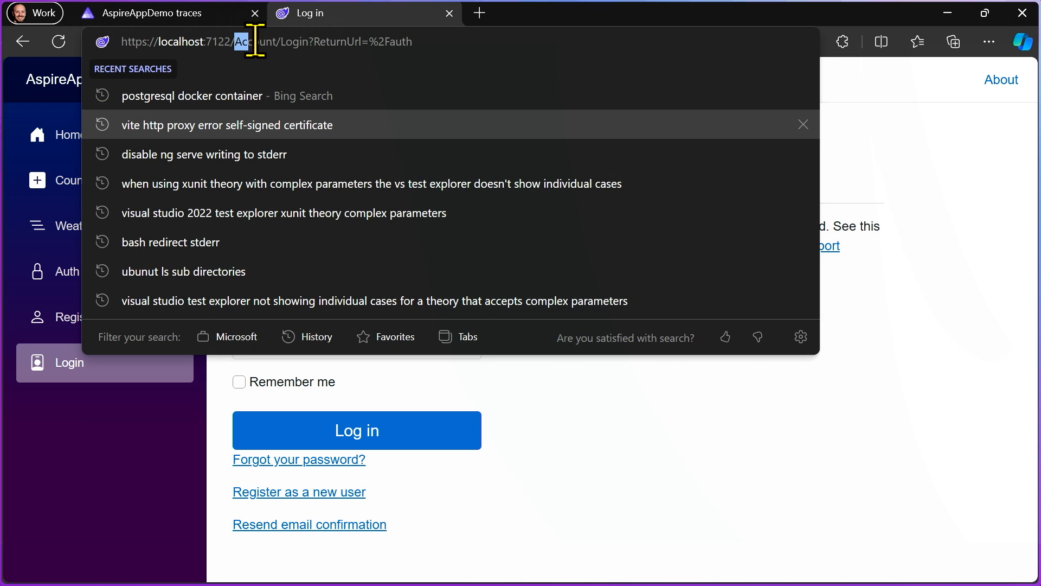